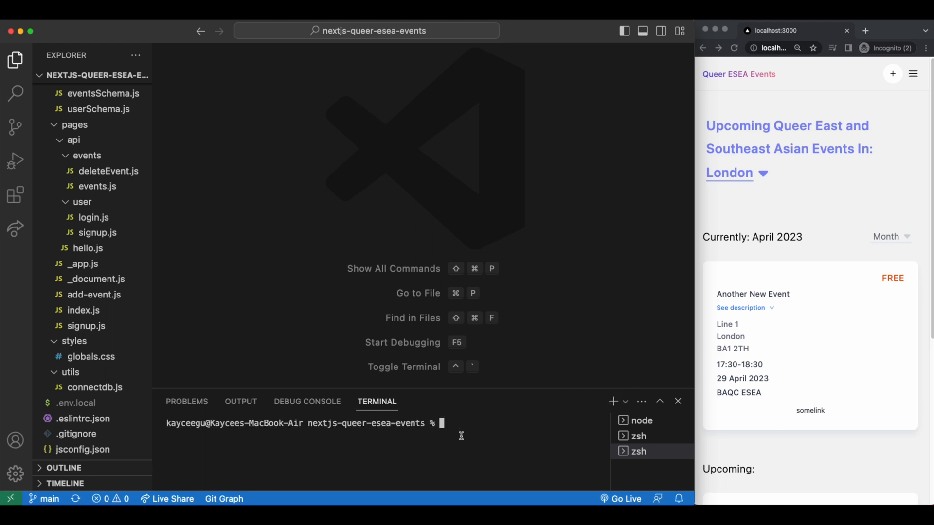
Install the bcrypt package with npm i in the integrated terminal
type("npm i")
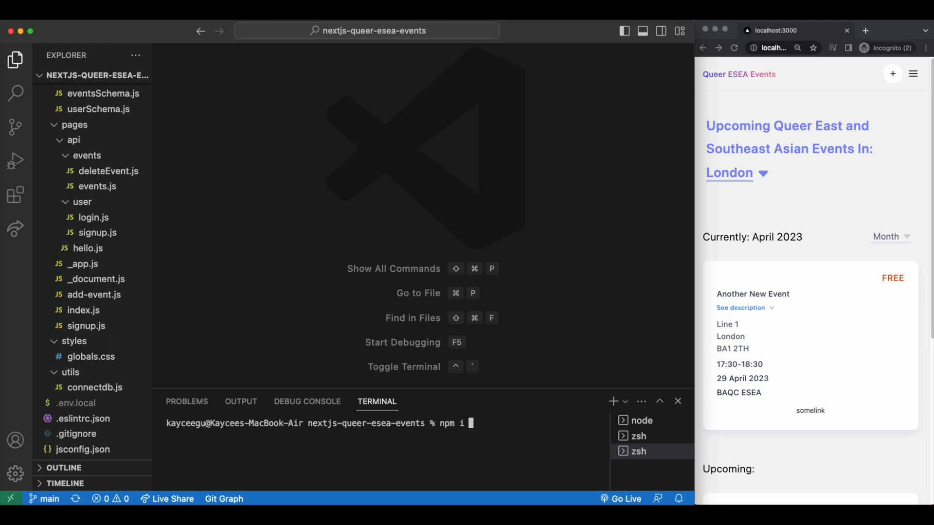
type("bcr")
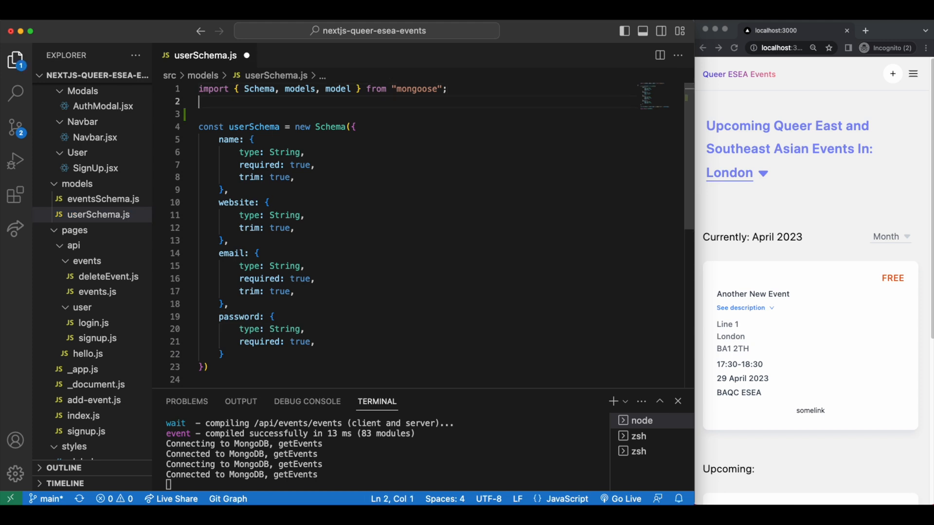
Import bcrypt and begin userSchema.pre("save", function(next)) below the schema definition
type("import")
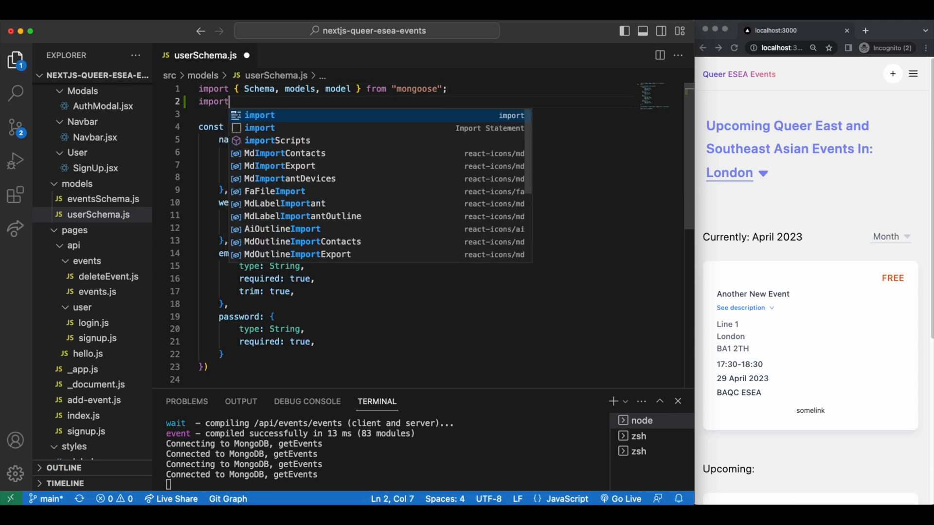
type("bcrypt fro")
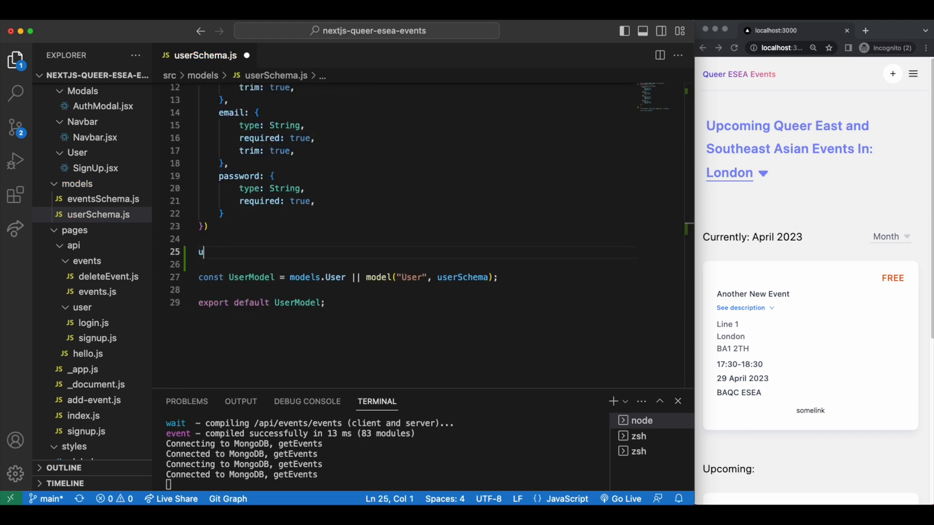
type("serSchema")
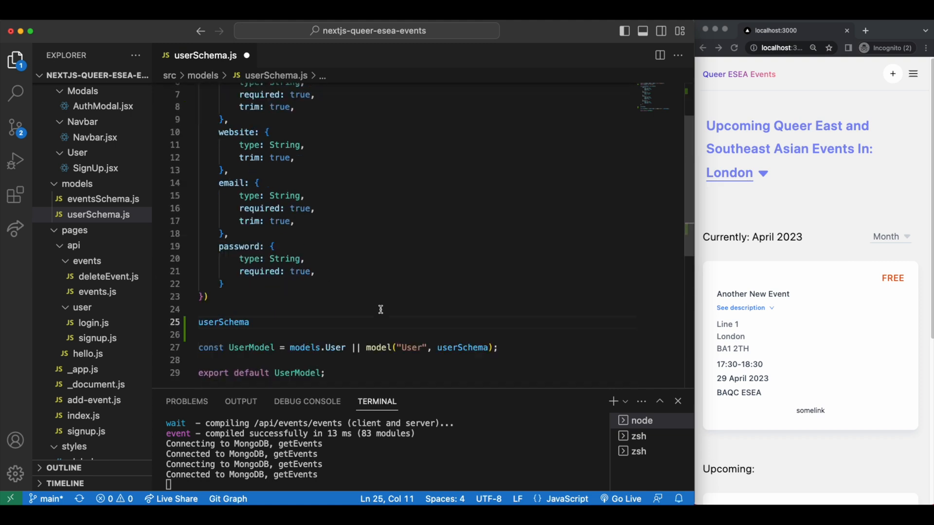
type(".pre")
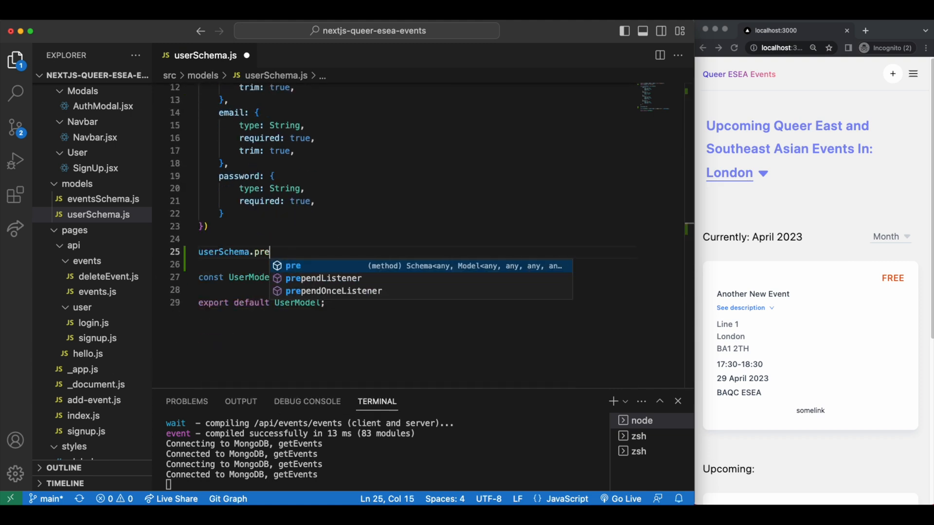
type("(\"sa")
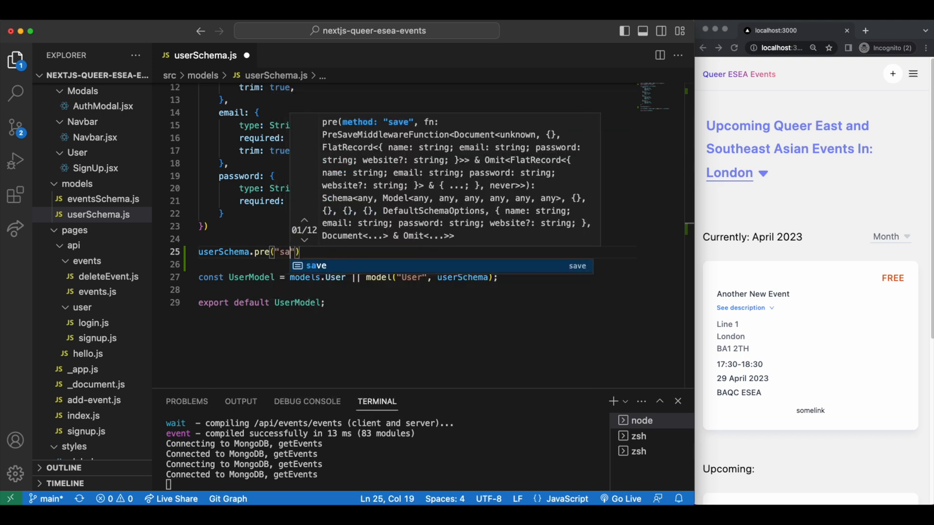
type("\", functio")
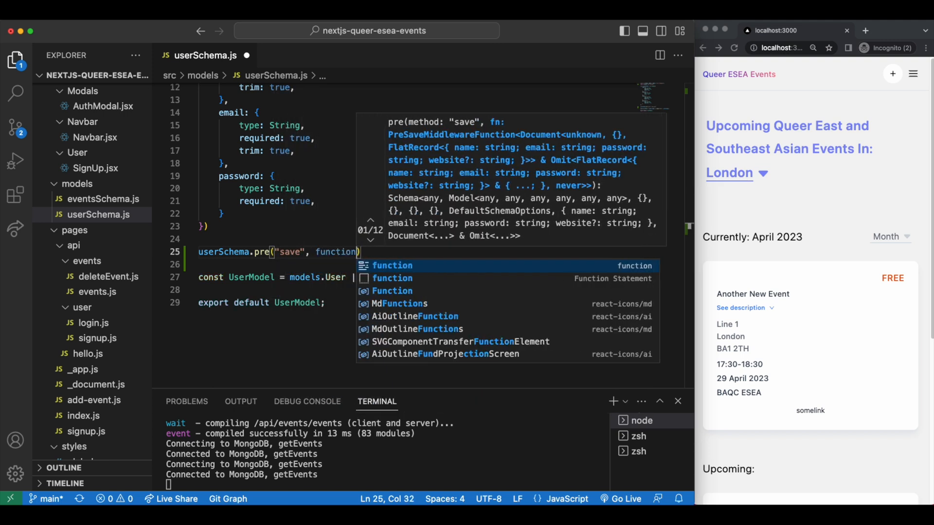
type("next)")
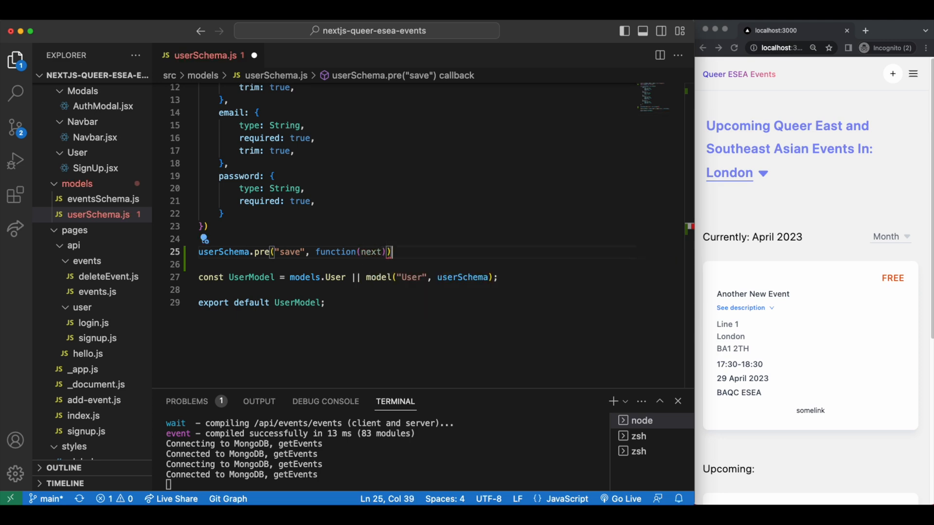
Inside the hook's braces, assign const user = this
type("{")
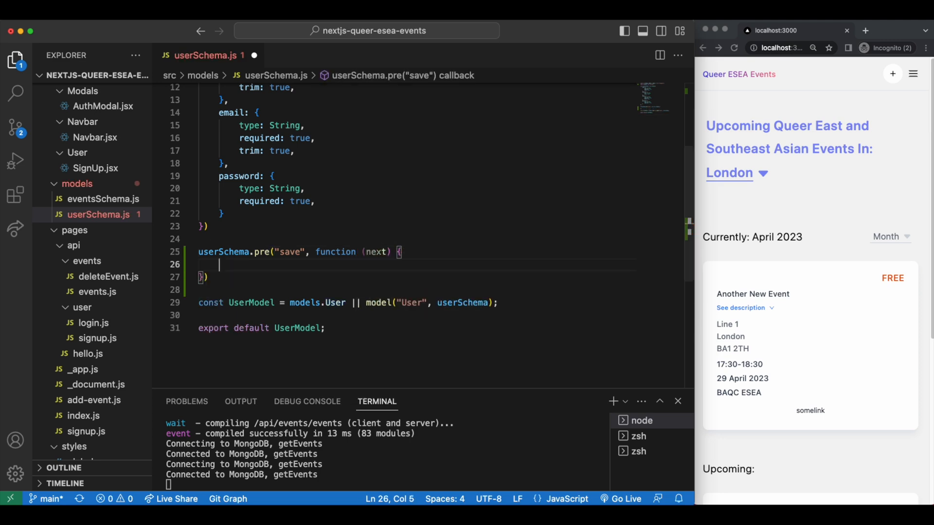
type("const user")
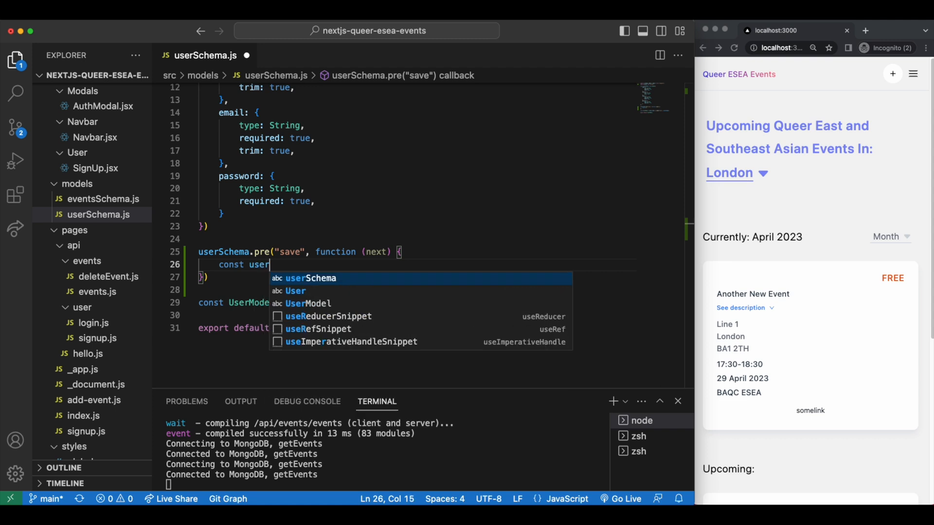
type("= this;")
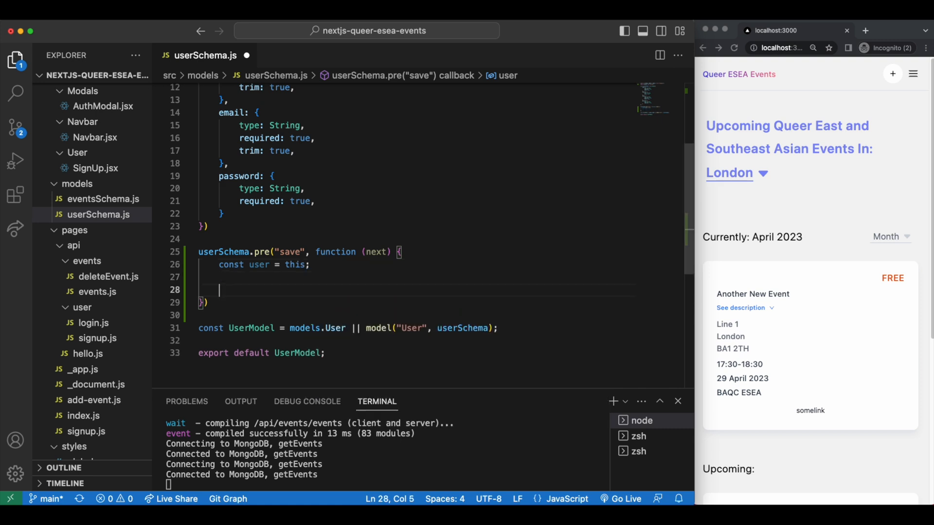
Add an empty if block checking this.isModified("password") || this.isNew
type("if (thi")
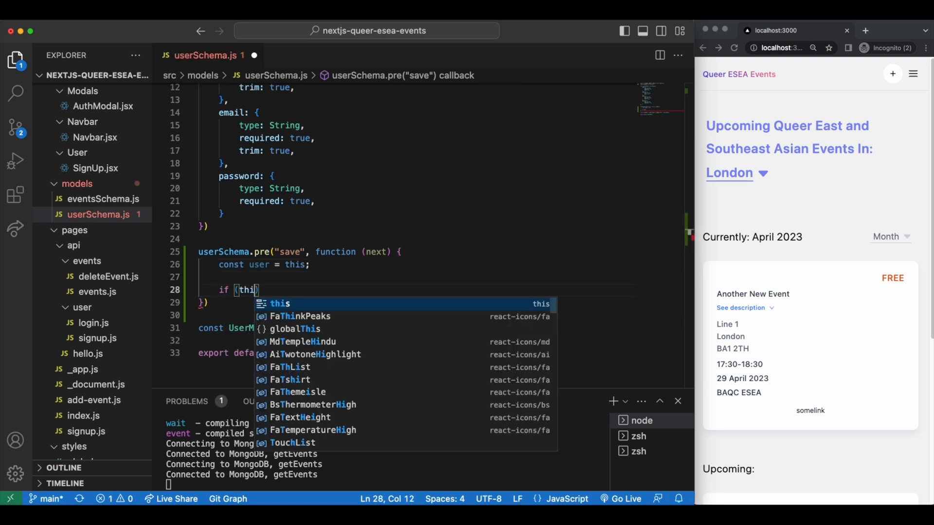
type(".isModified(\"")
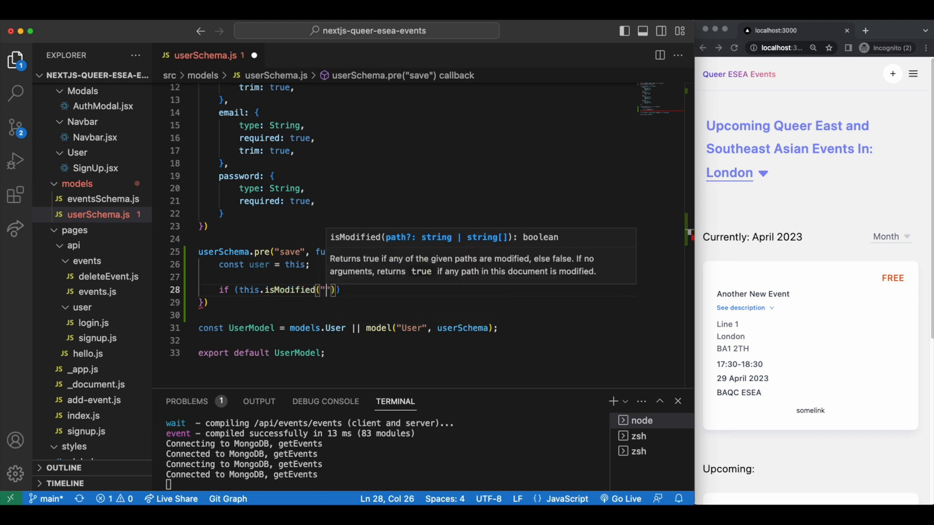
type("pasword")
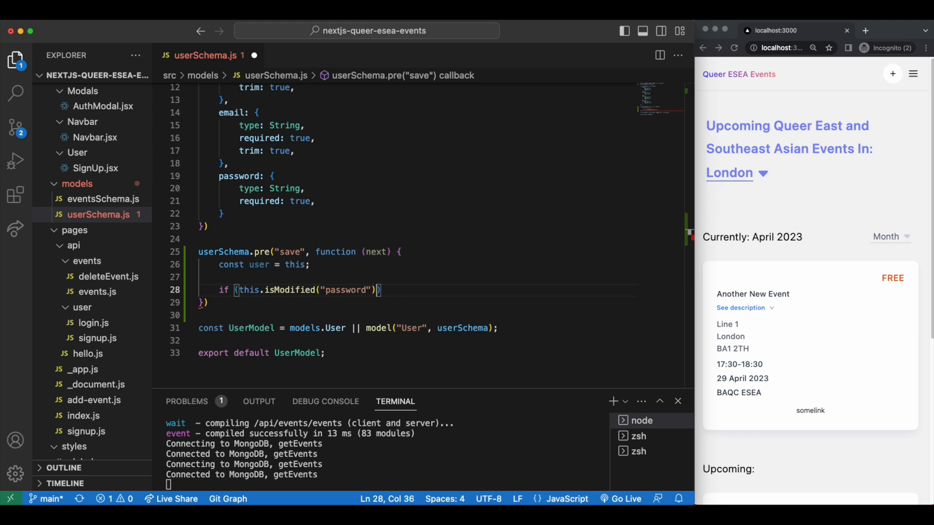
type("||")
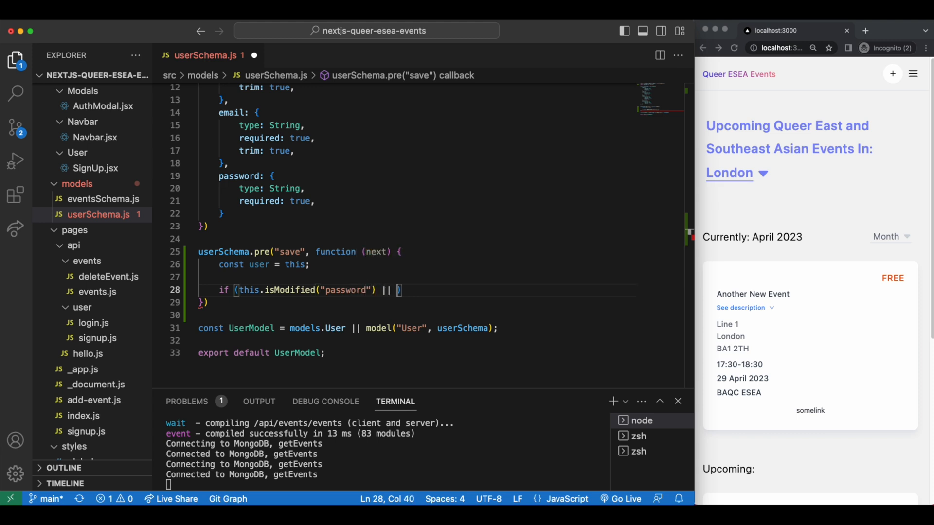
type("this.s")
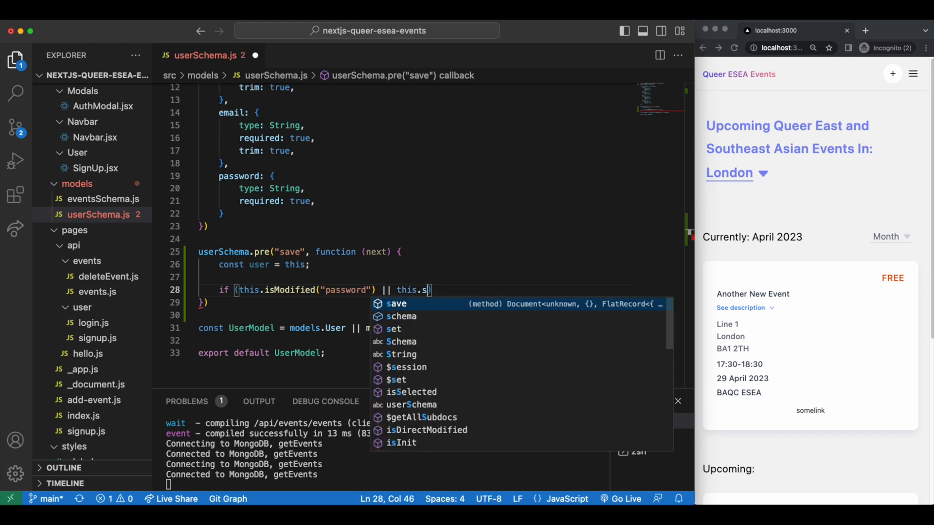
type("isNew")
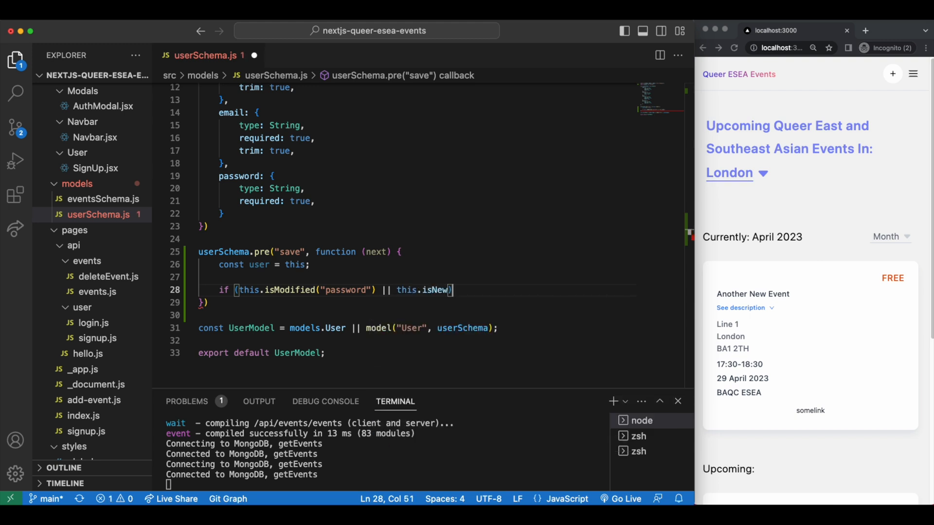
type("{")
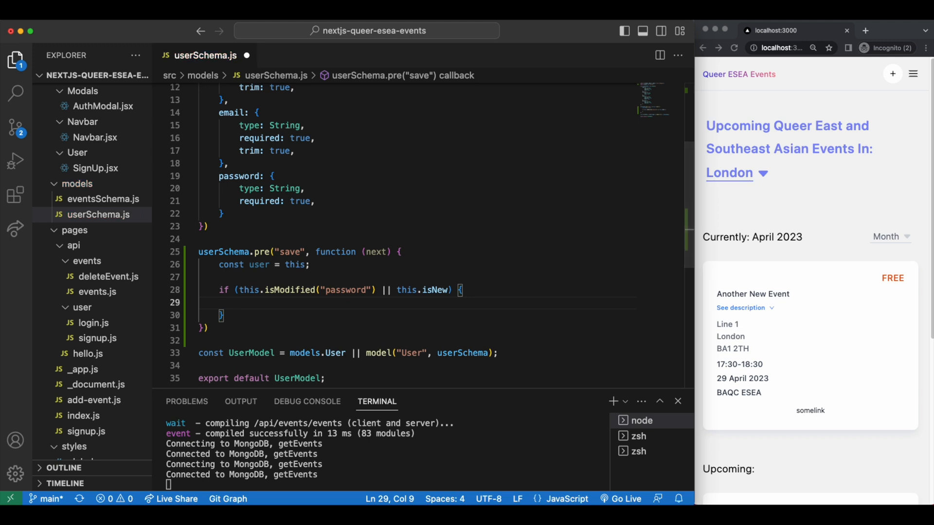
Call bcrypt.genSalt(10, function (saltError, salt) {...}) inside the if block
type("bcry")
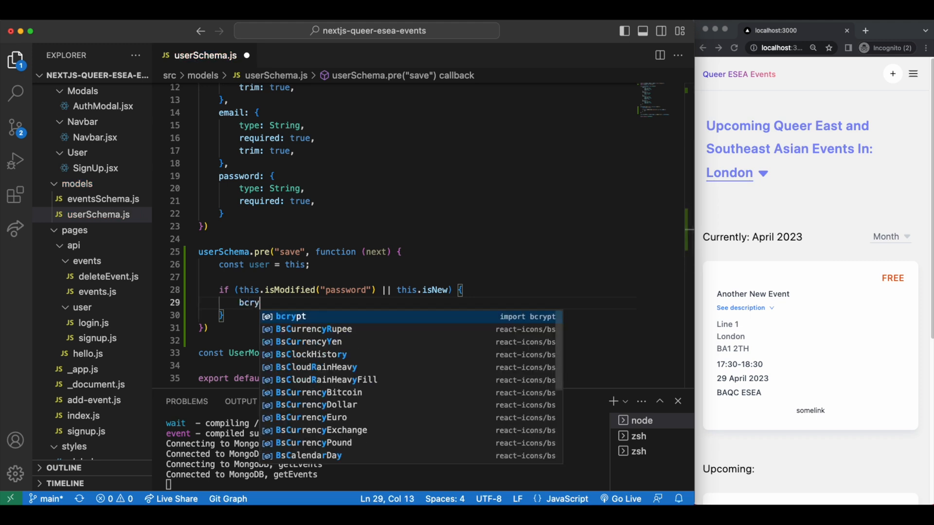
type("pt.genSalt(")
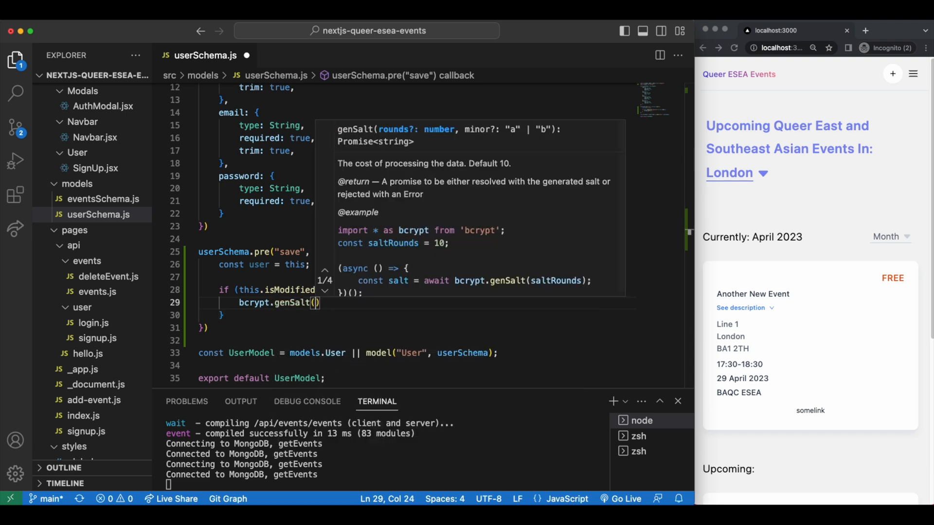
type("10,")
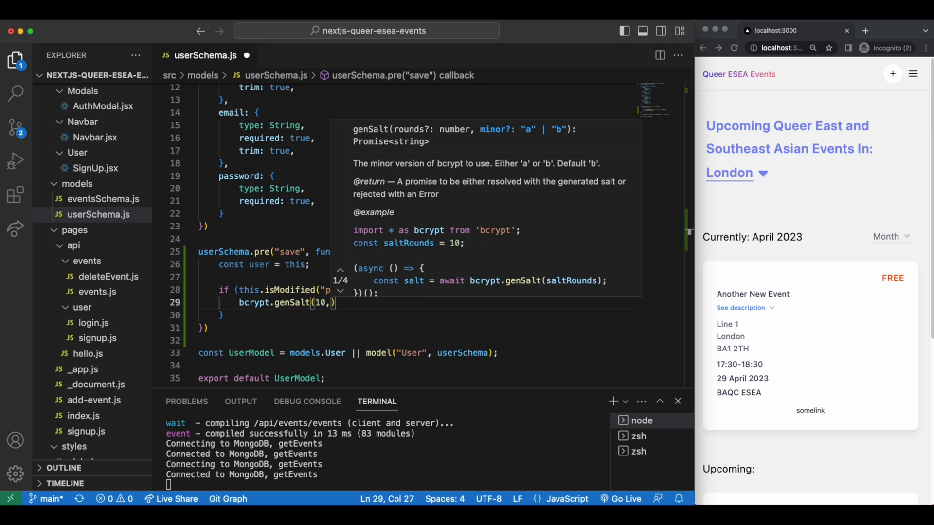
type("\" function \"")
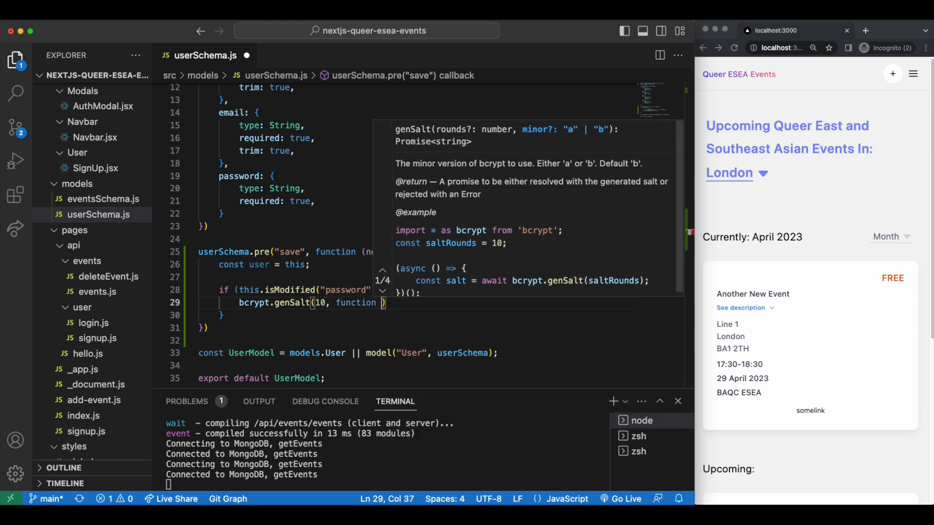
type("(salt")
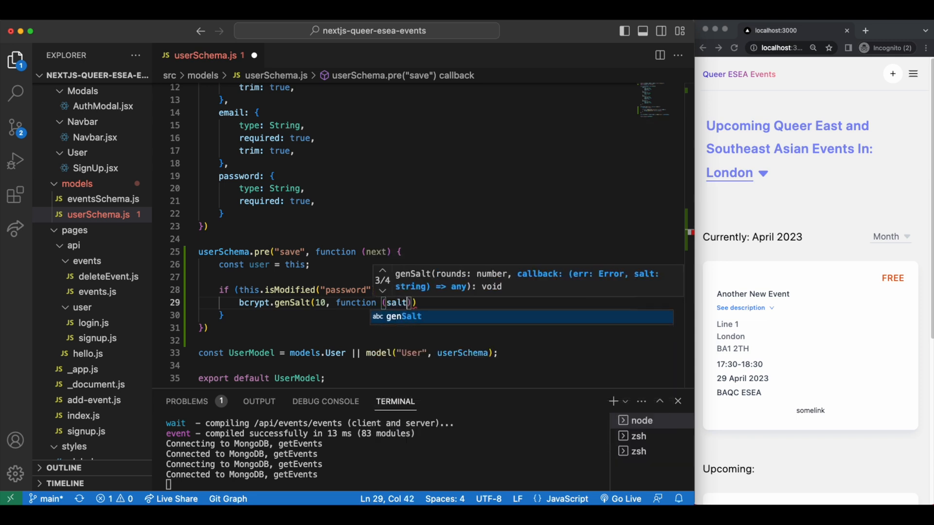
type("saltError, salt")
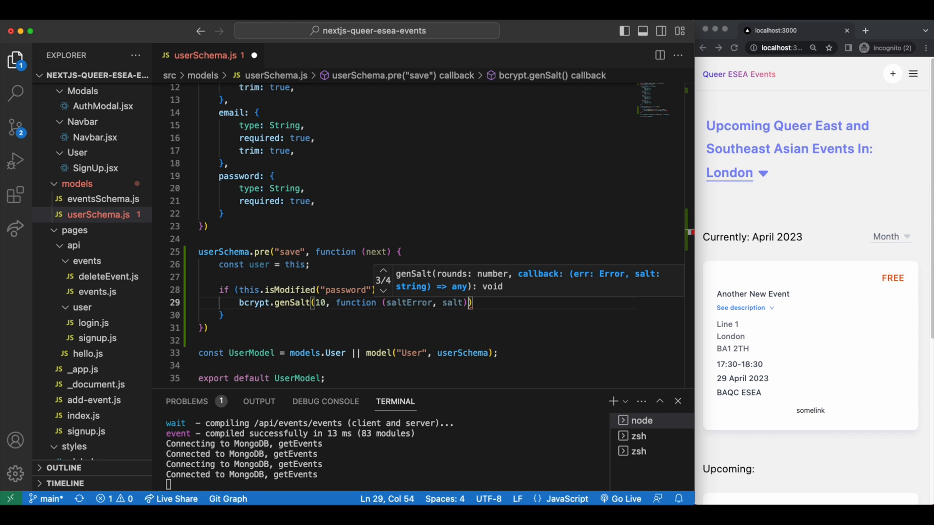
Complete the || this.isNew condition and start an if (saltError) return
type("|| this.isNew) {")
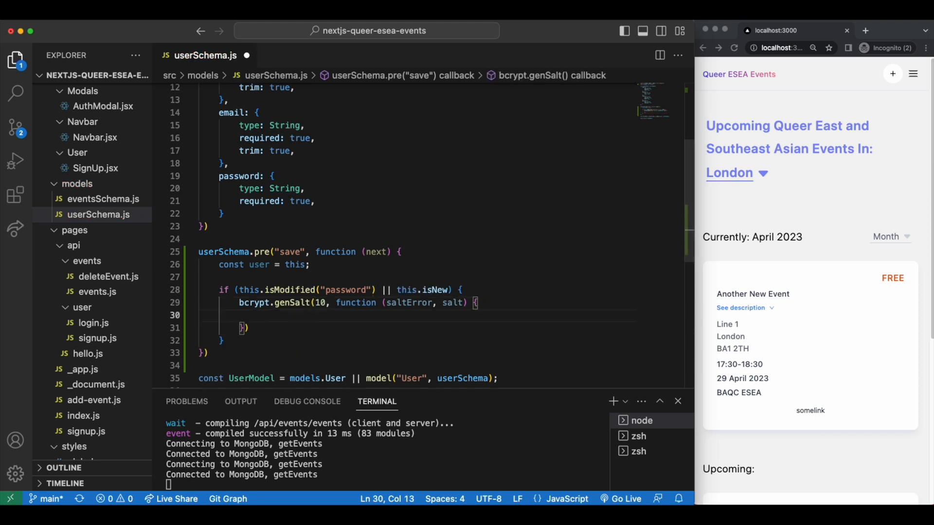
type("if(saltError")
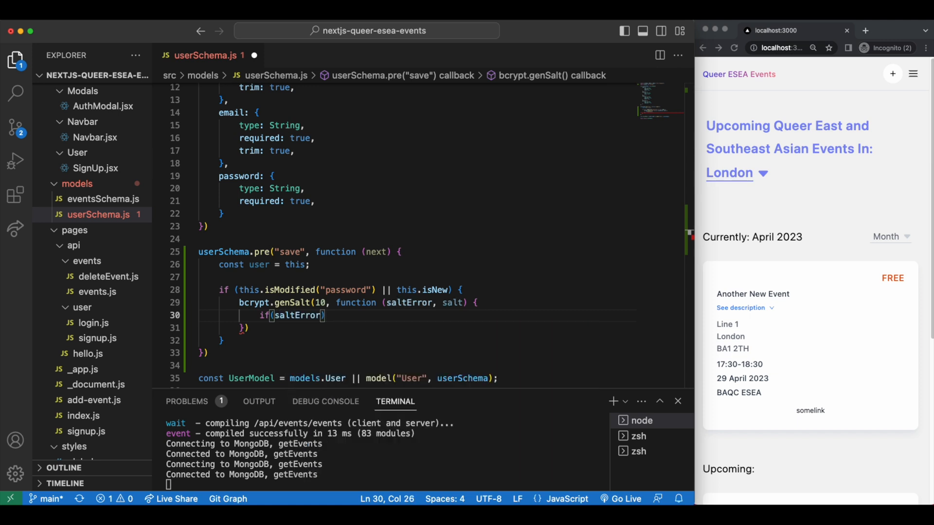
type("retu")
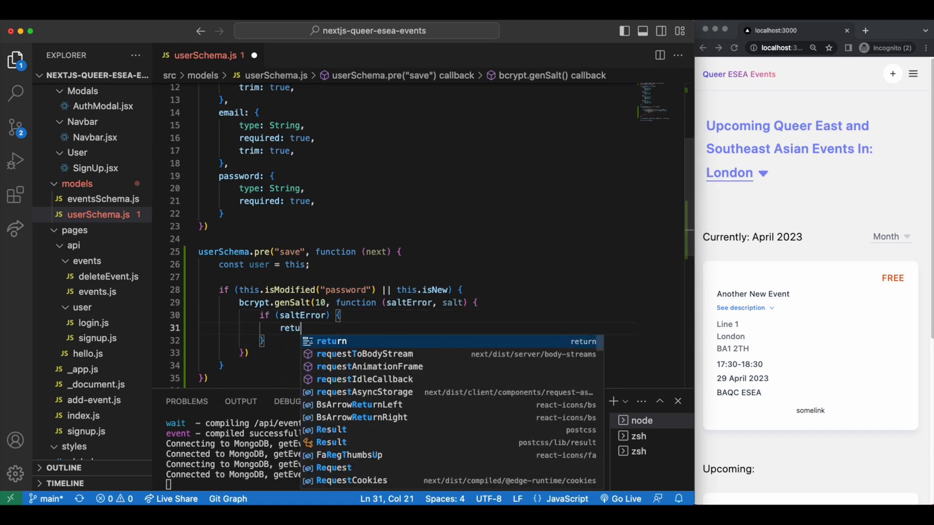
Return next(saltError), then call bcrypt.hash with a (hashError, hash) callback returning next(hashError)
type("rn next(saltEr")
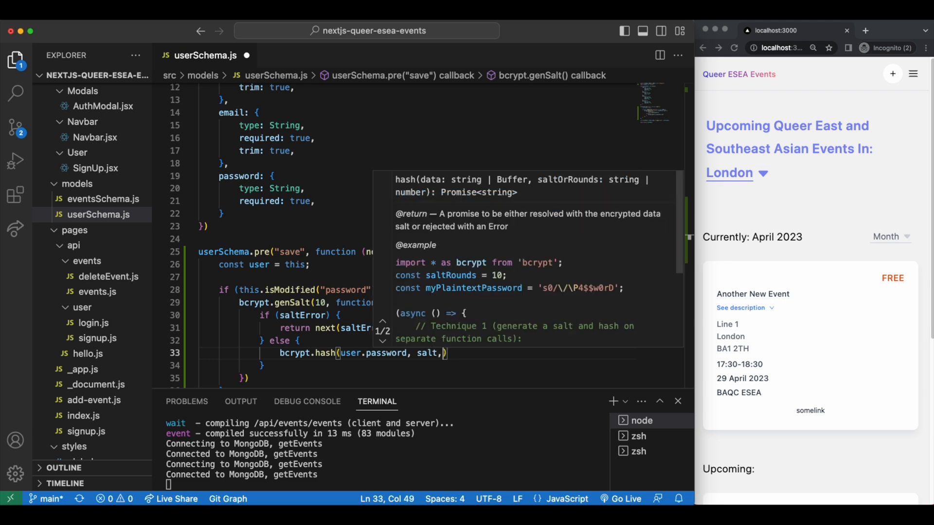
type("function (hashError")
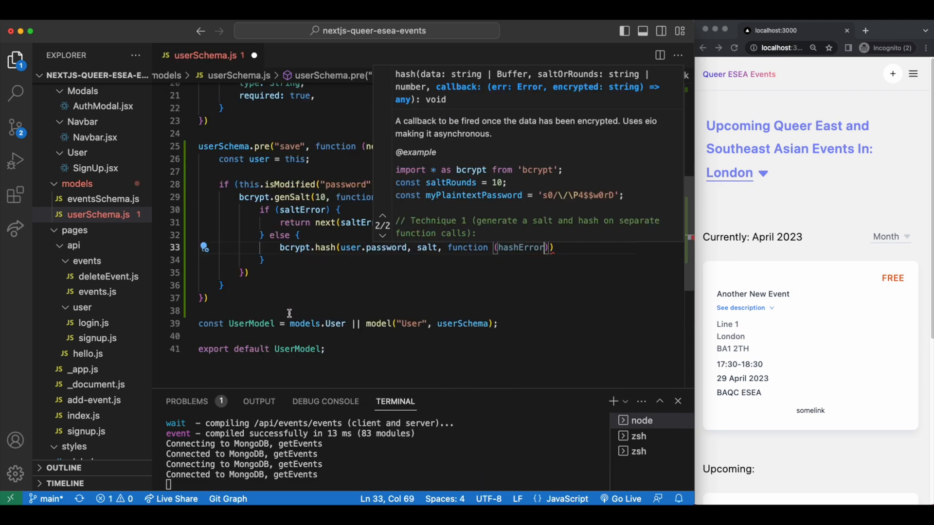
type(", hash")
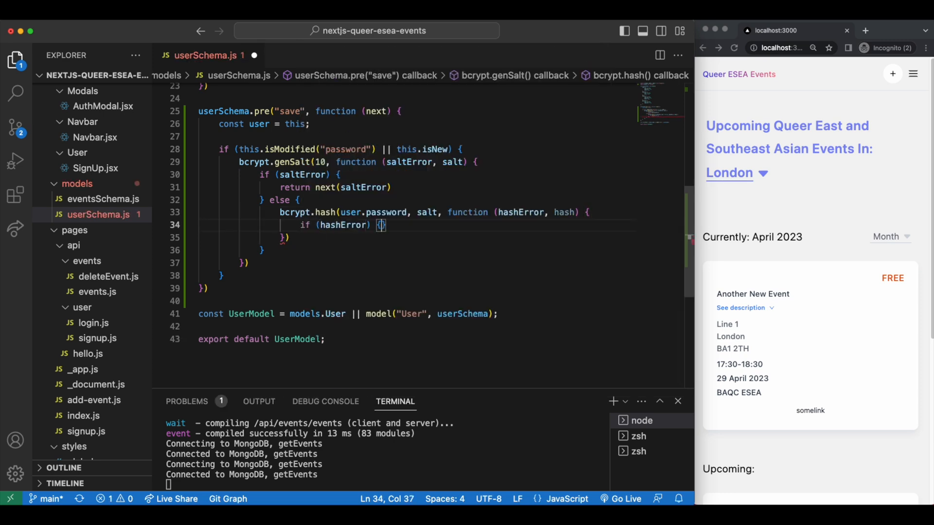
type("return n")
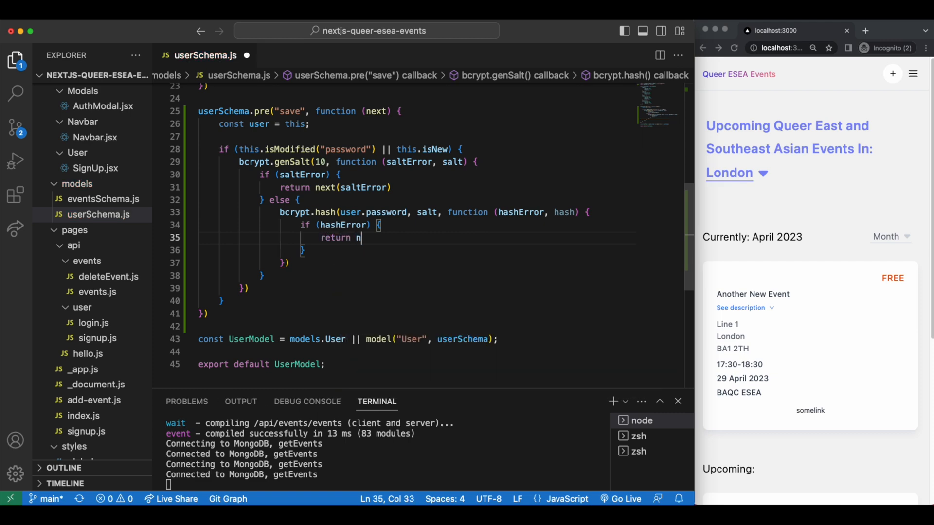
type("ext(hashError);")
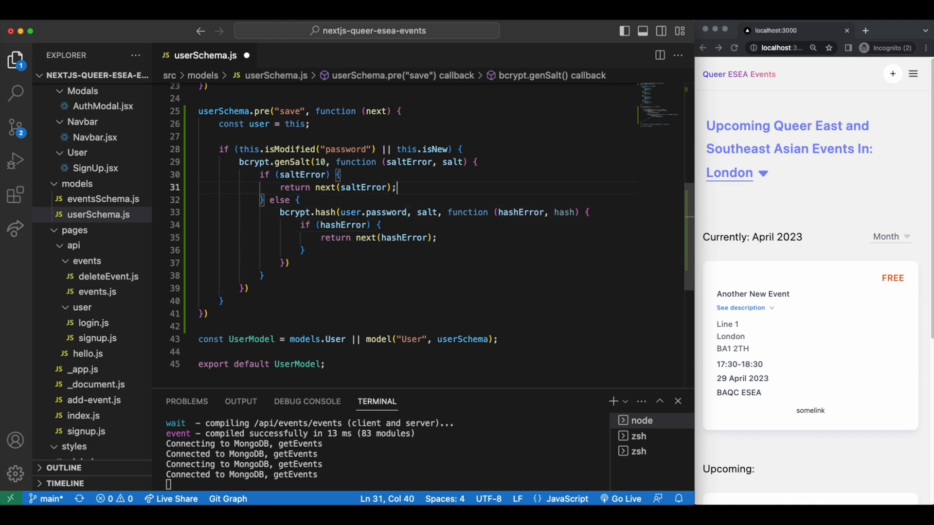
Set user.password = hash, call next(), and add an else branch returning next()
type("user.password=hash")
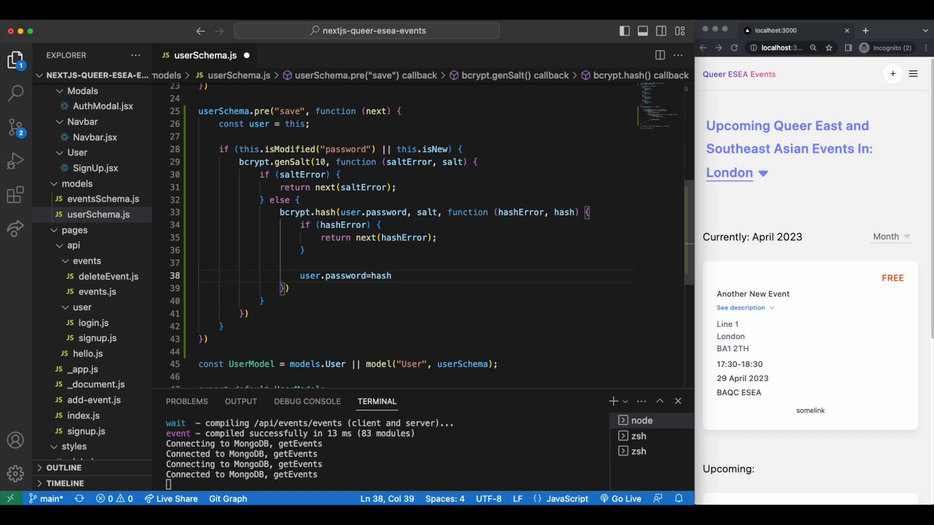
type("next(")
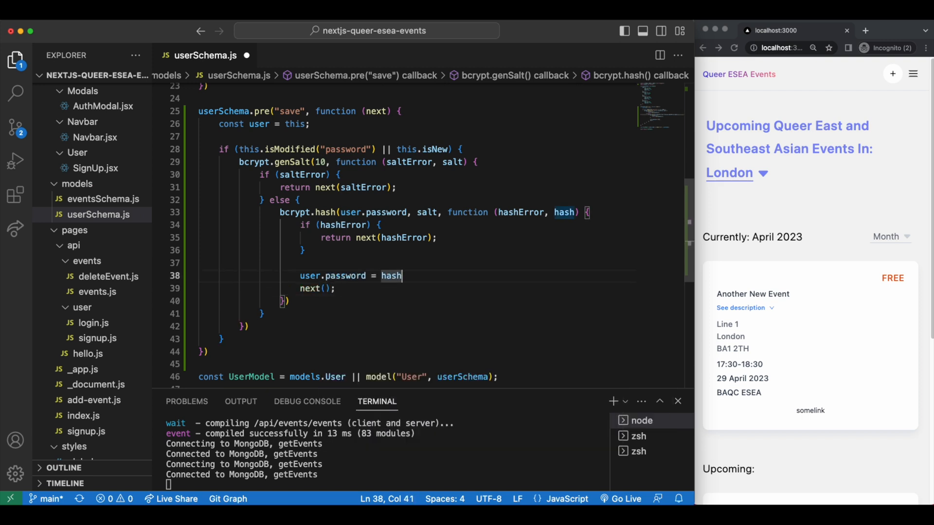
type(";")
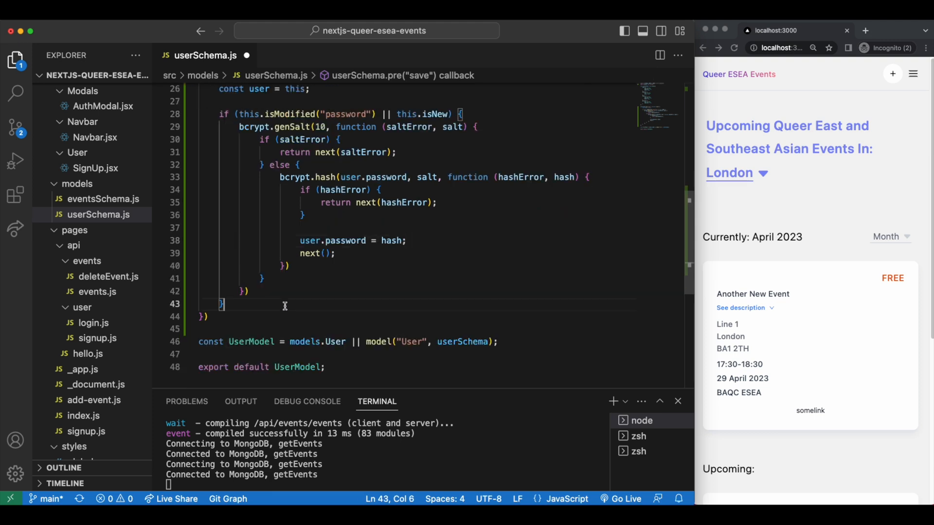
type("else {")
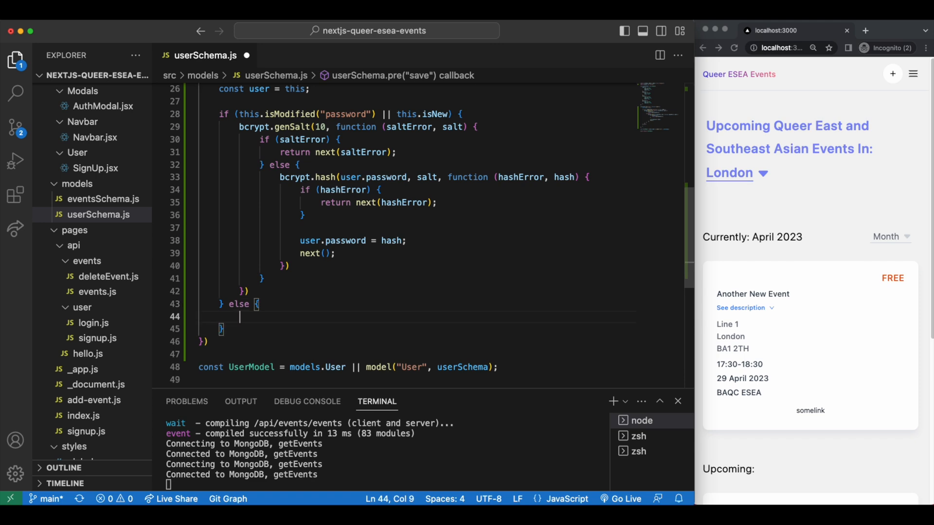
type("return next();")
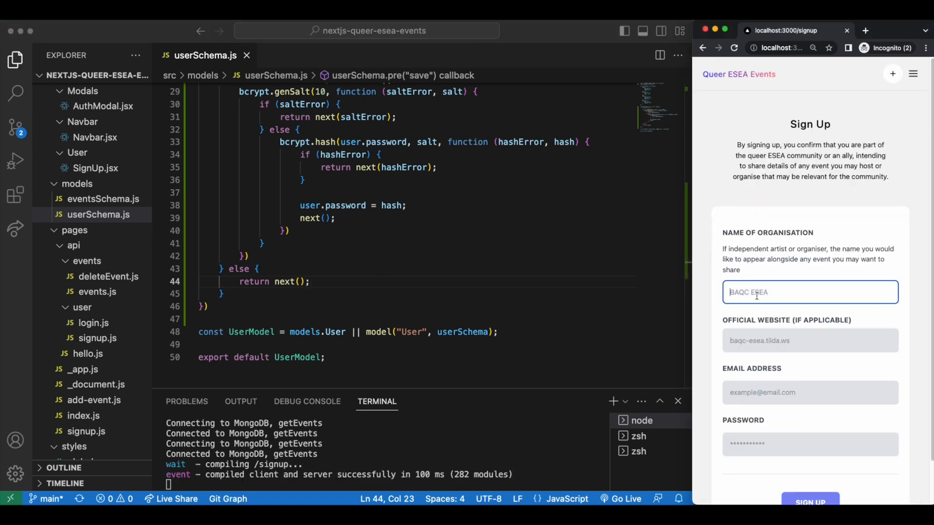
Fill the sign-up form with the test123.com website and test email address
type("test123.com/home")
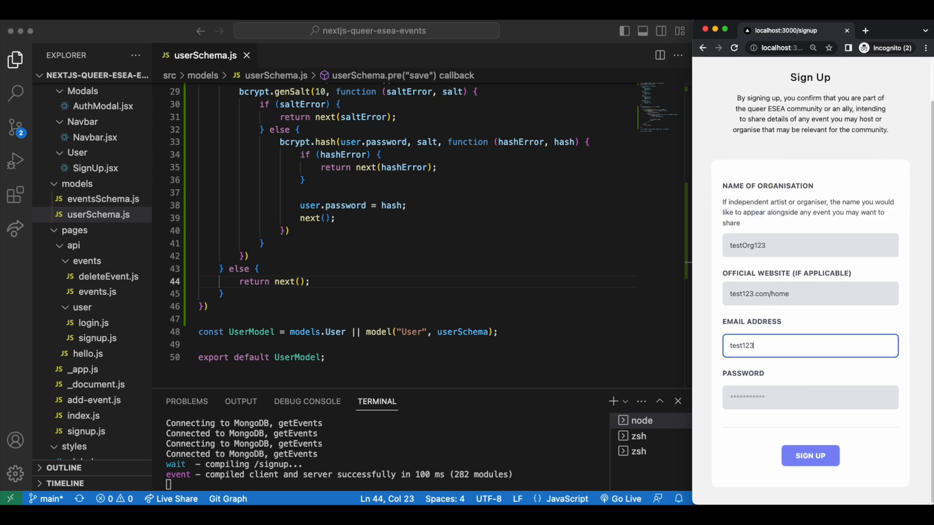
type("@email.co")
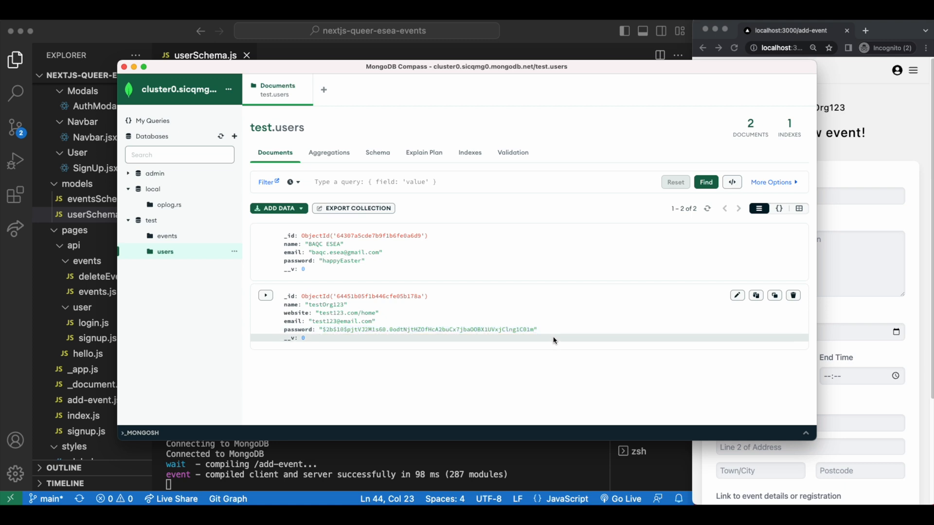
mouse_move(446, 366)
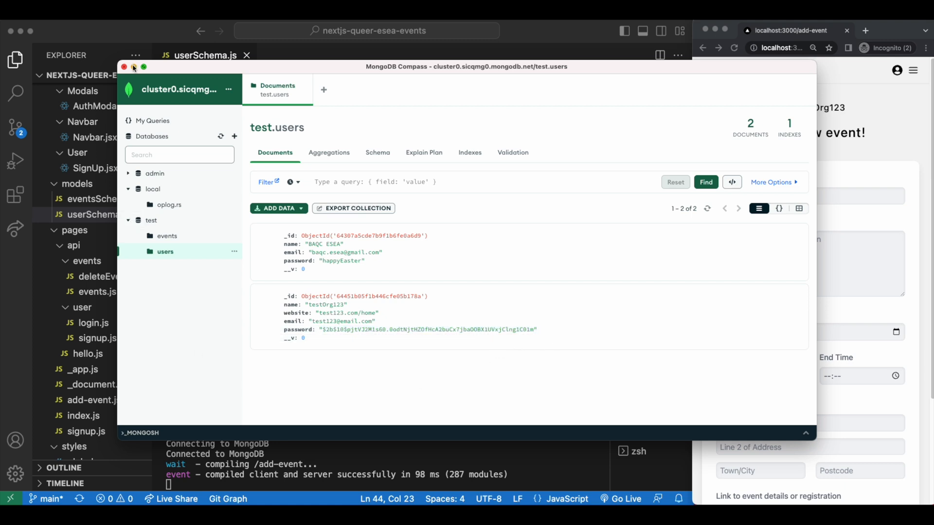
Close MongoDB Compass after confirming the stored password is a bcrypt hash
left_click(124, 68)
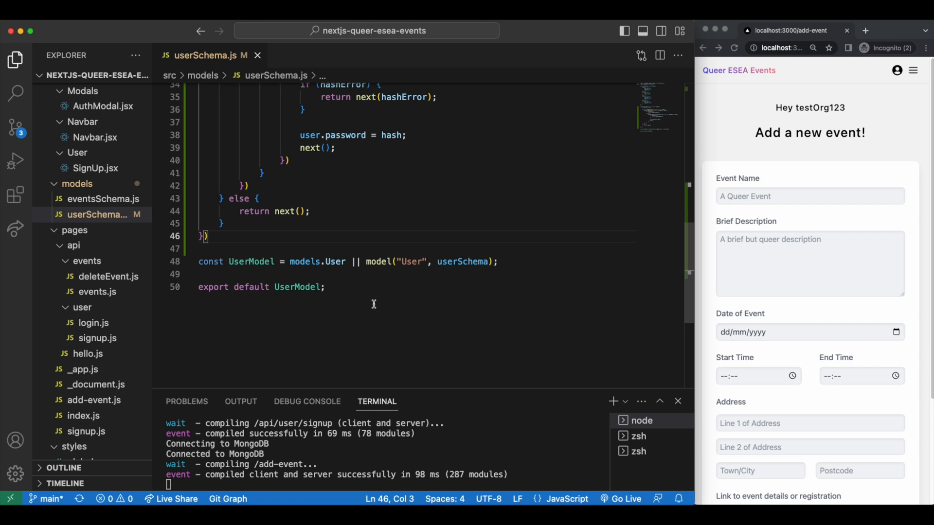
Define userSchema.methods.comparePassword calling bcrypt.compare(password, this.password, function(error, isMatch))
type("user")
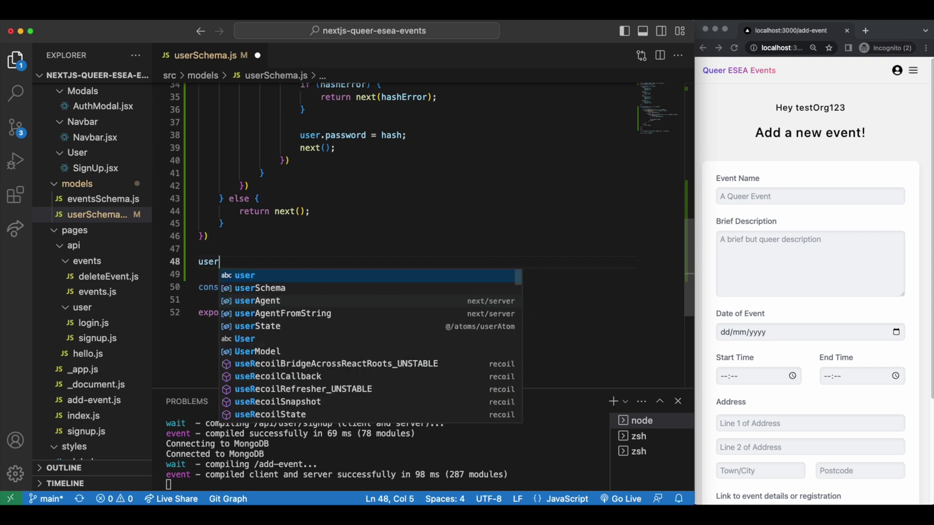
type("Schema.methods.compareP")
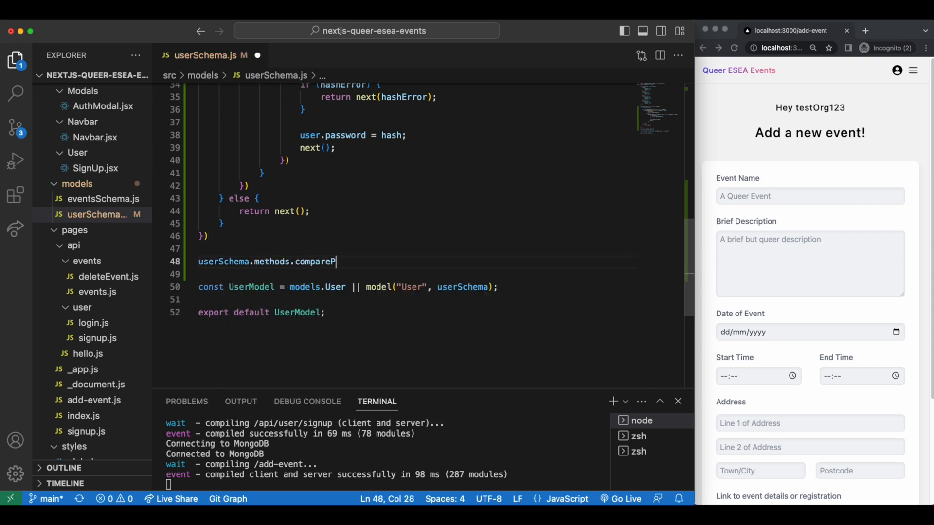
type("assword = fun")
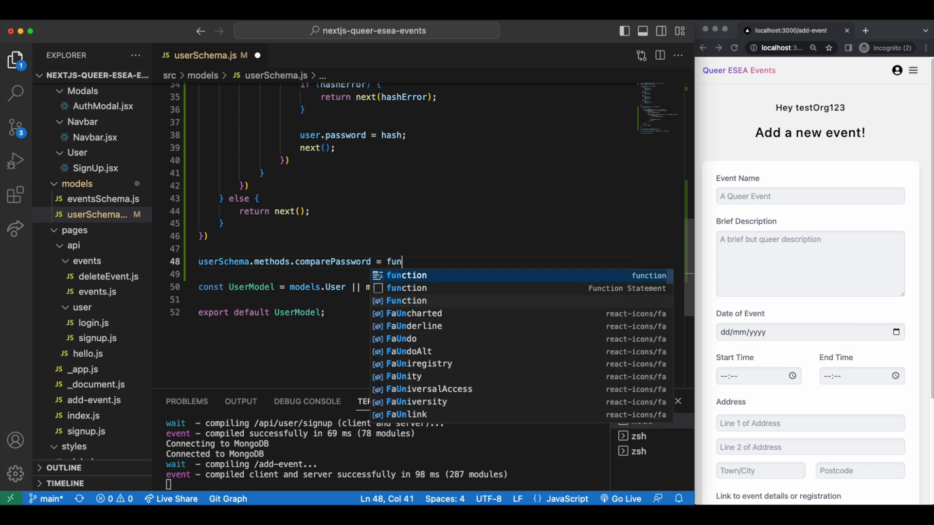
type("ction (password, callback) {")
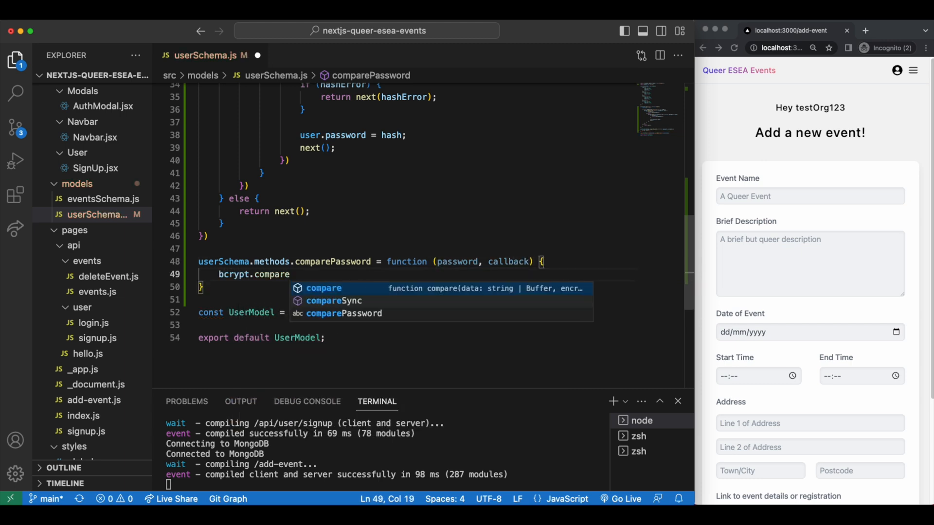
type("(password,")
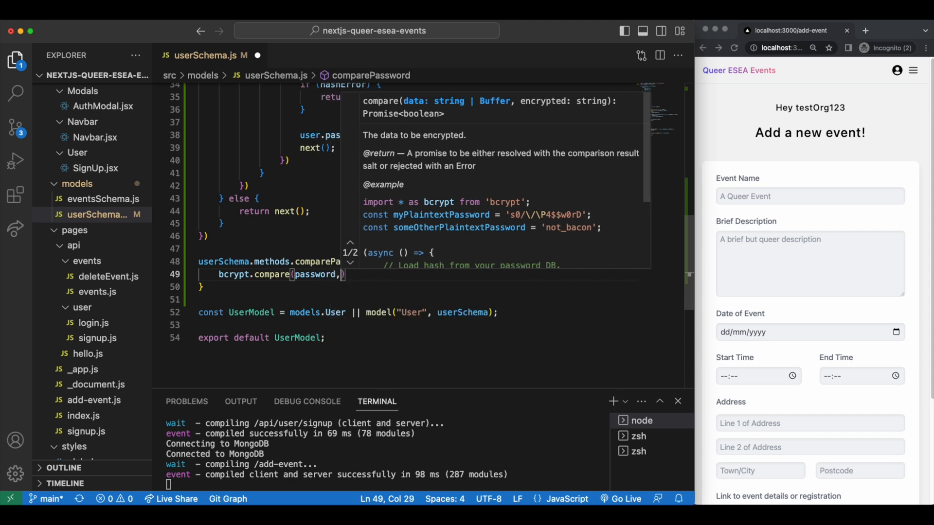
type("this.password")
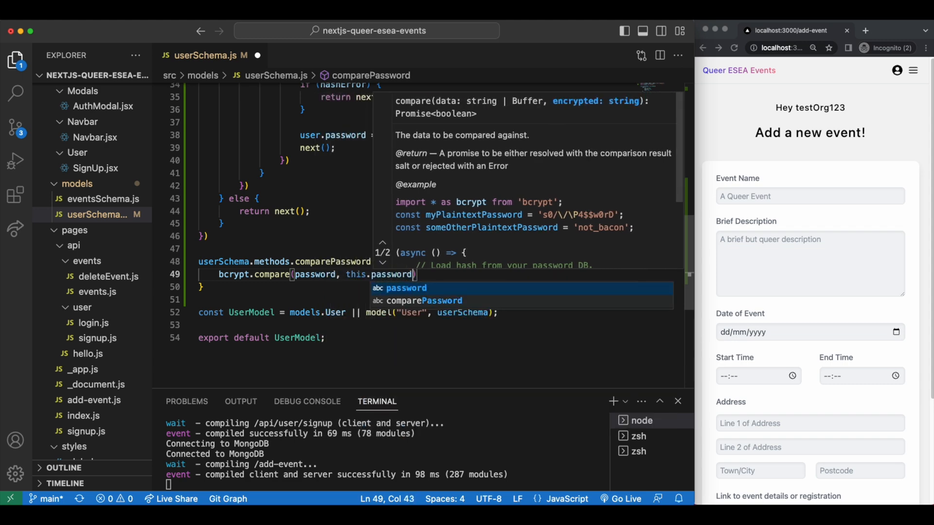
type(", function")
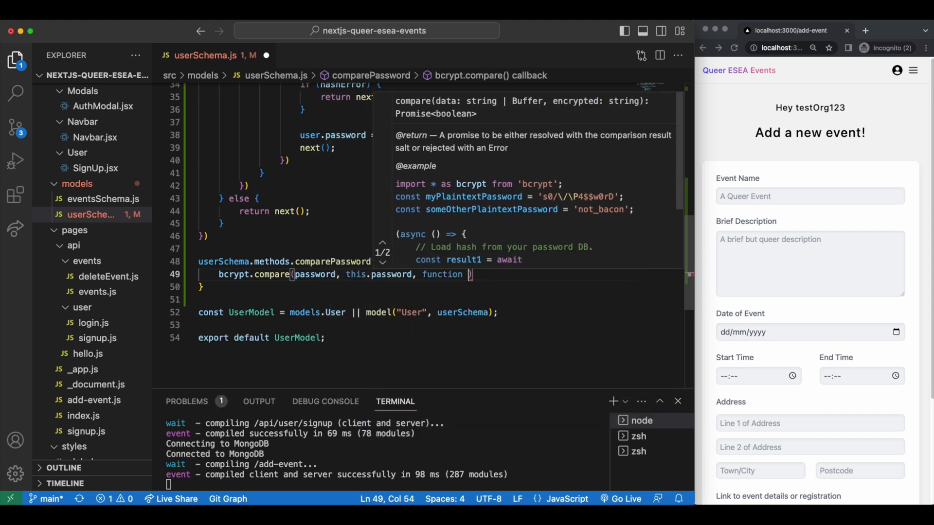
type("error, isMatch")
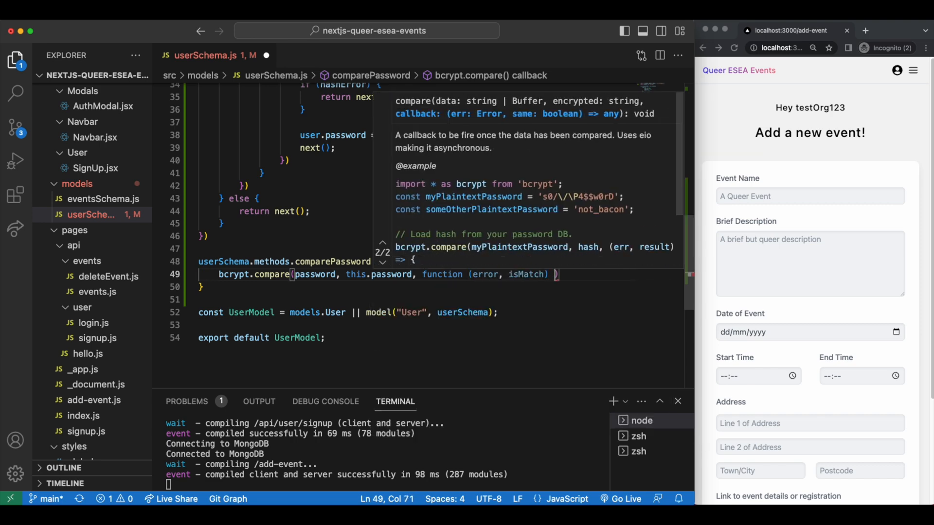
Return callback(error) on error, otherwise callback(null, isMatch)
type("if (error) {")
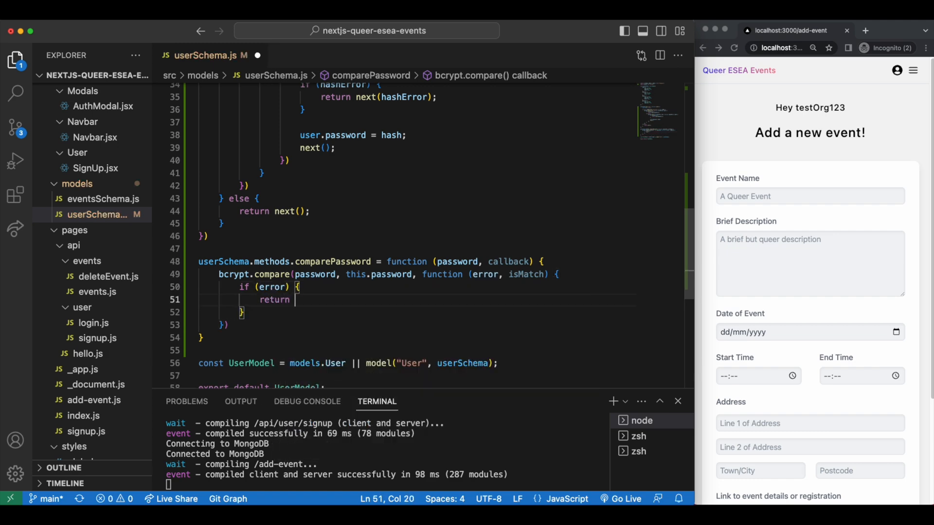
type("callback(error)")
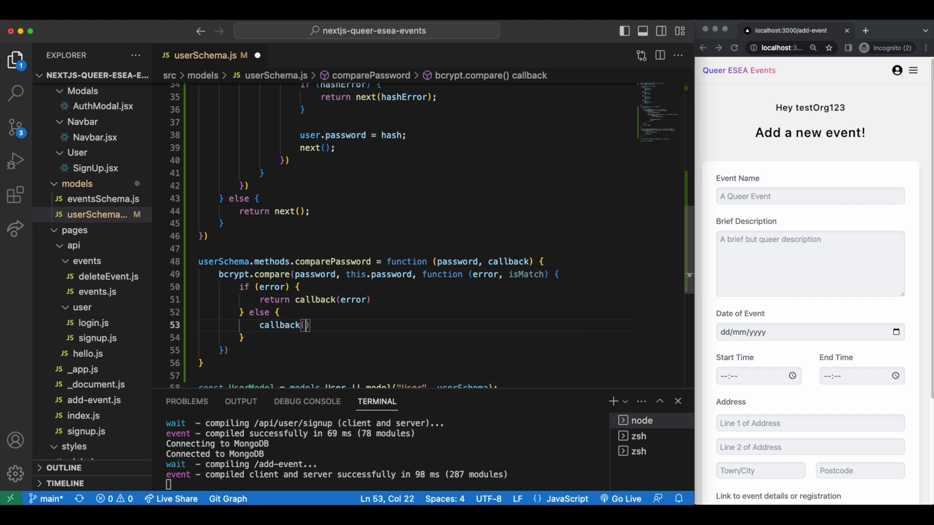
type("null, isMatch")
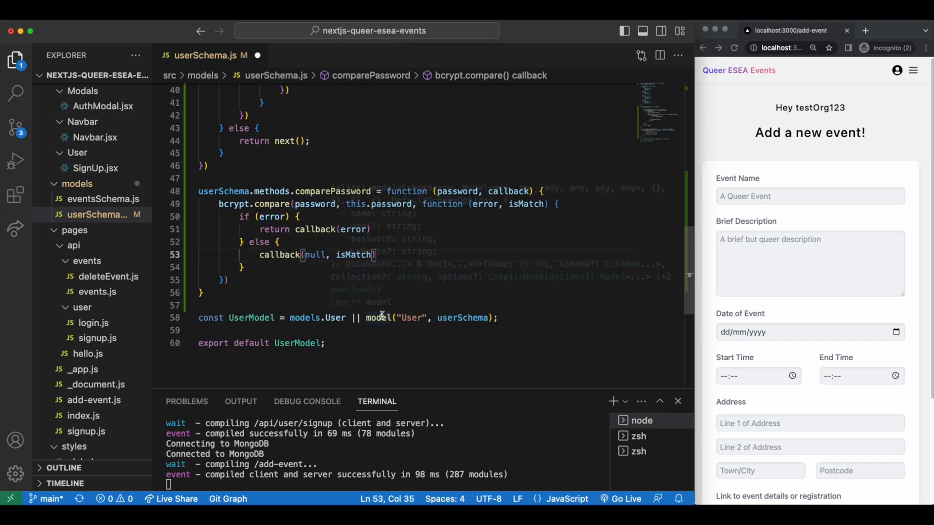
left_click(93, 323)
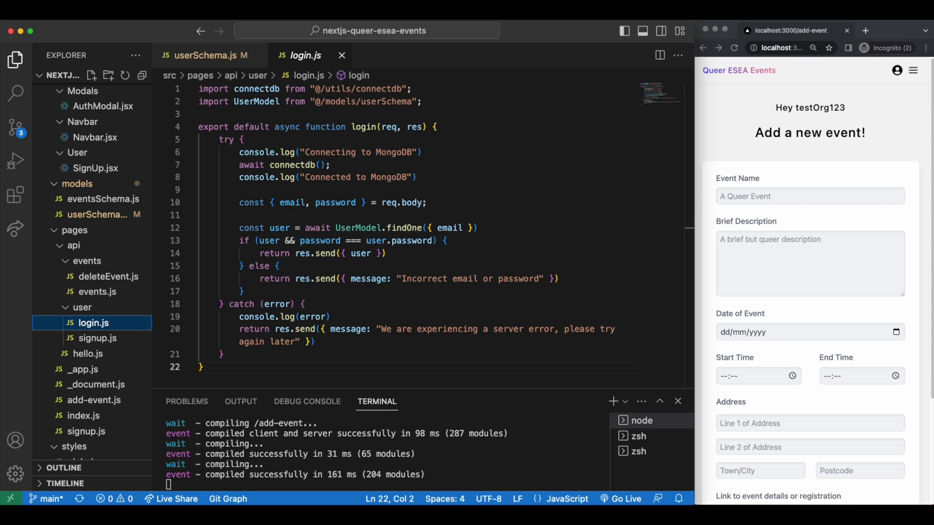
Replace the plain password check with user.comparePassword(password, function(matchError, isMatch))
left_click_drag(280, 240, 433, 241)
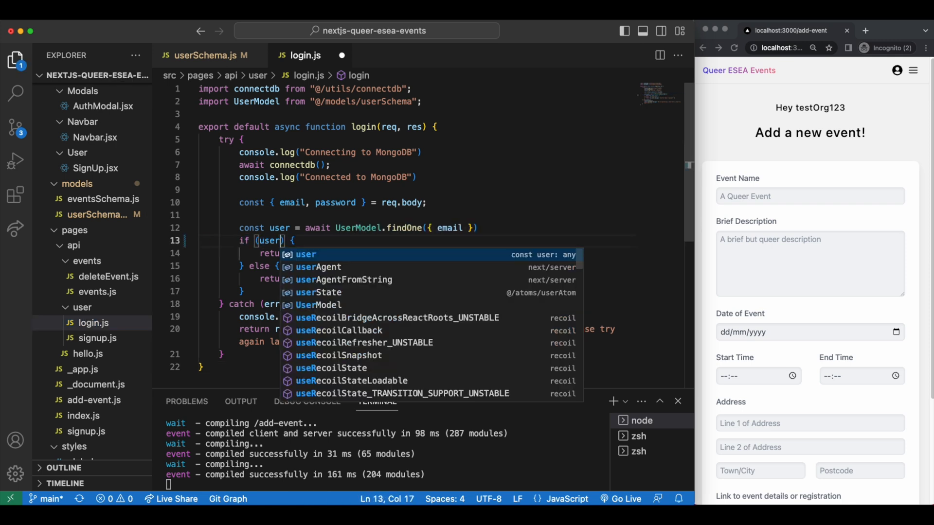
type("user.c")
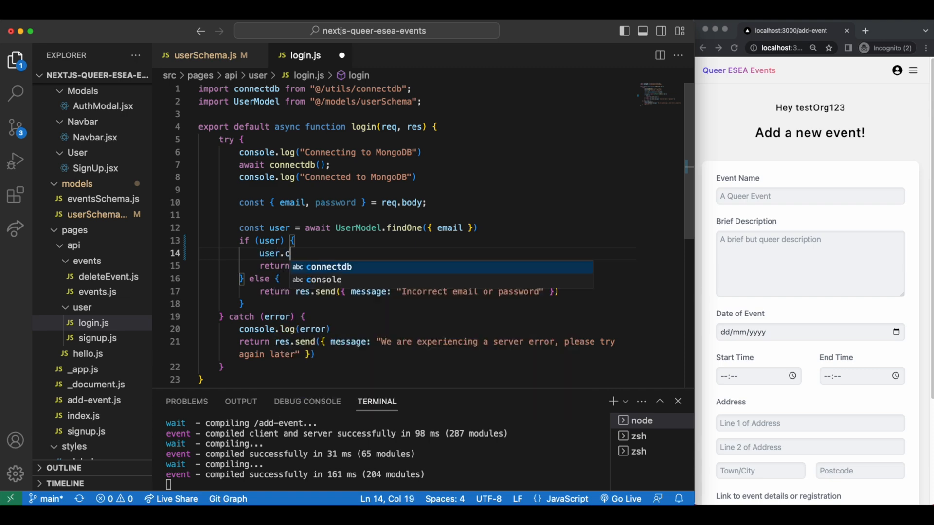
type("omparePassword(passwor")
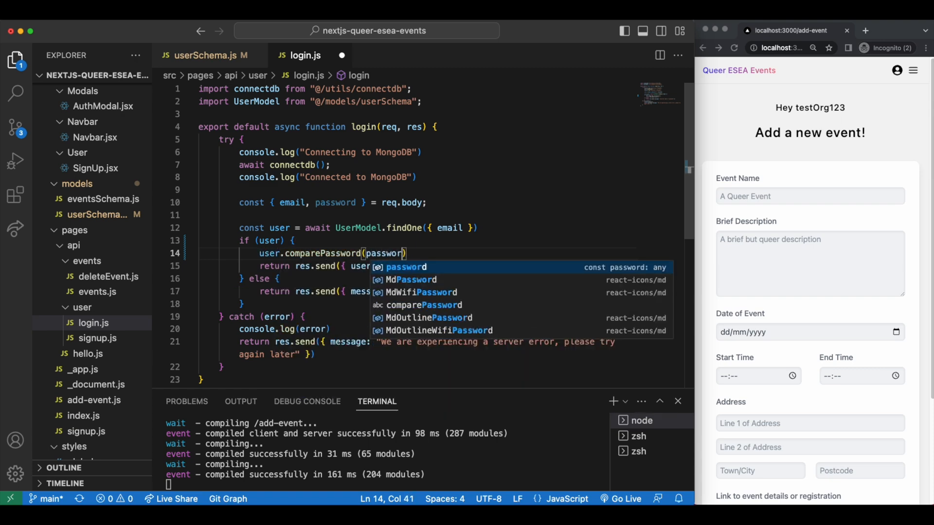
type(", function(matchError,")
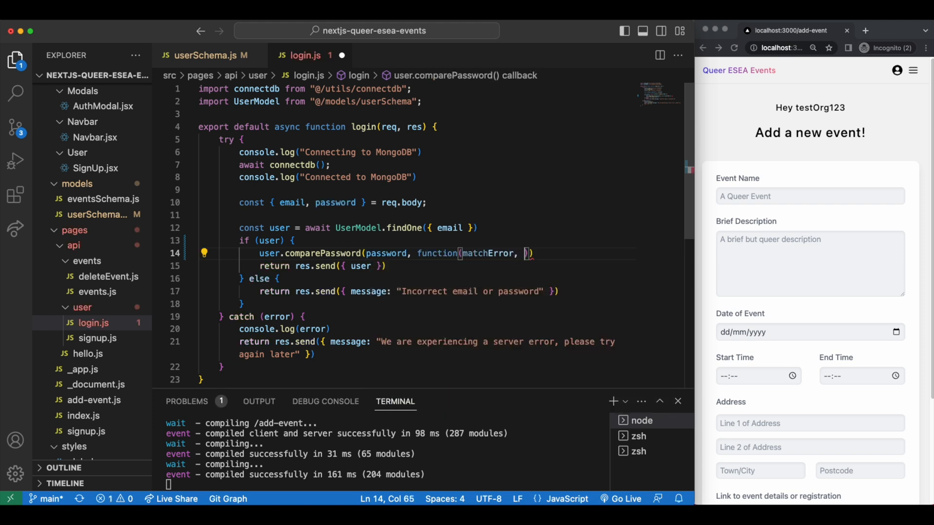
type("isMatch")
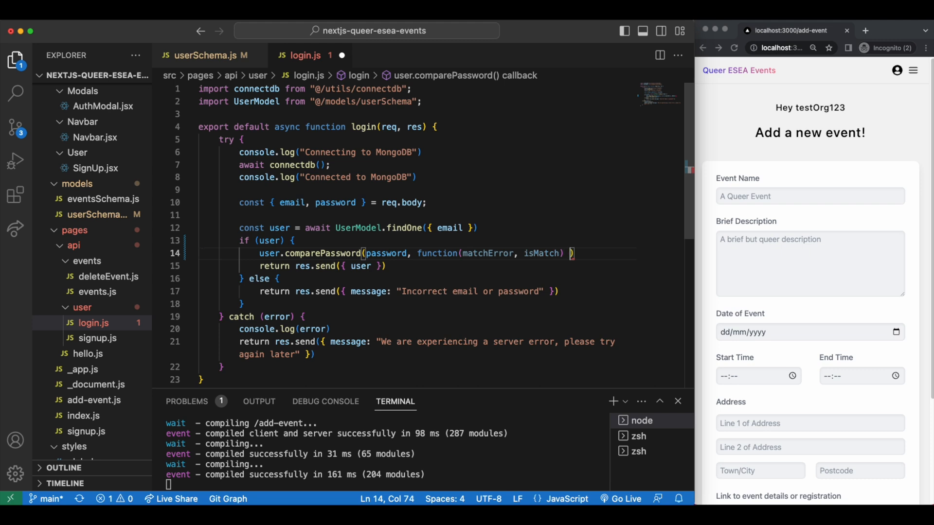
Return the error message on matchError or !isMatch, and begin an else block
type("if (mat")
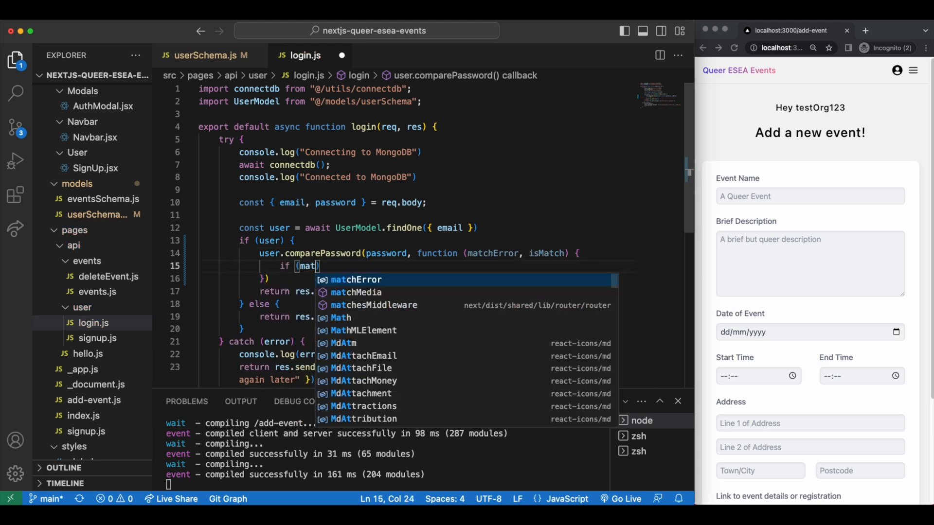
key("Tab")
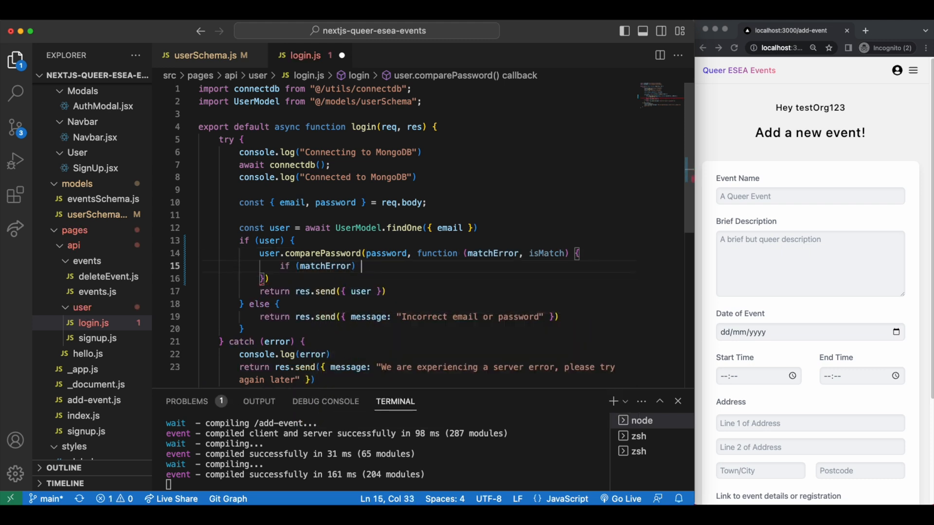
type("return res.send({ message: \"Incorrect email or password\"")
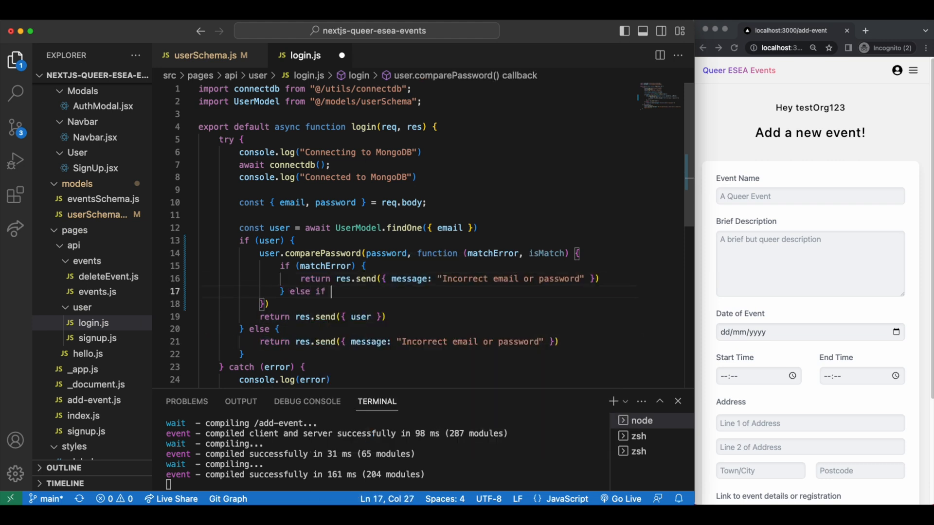
type("(!isMatch) {")
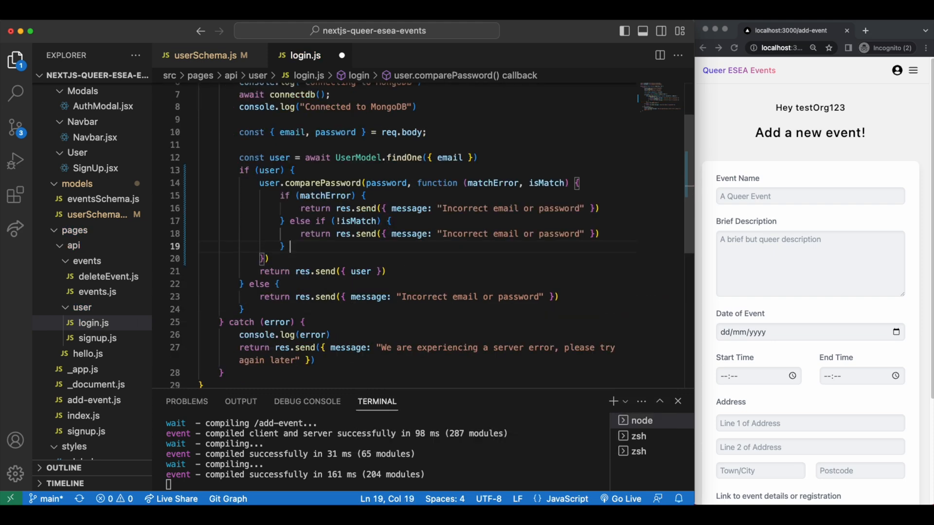
type("else {")
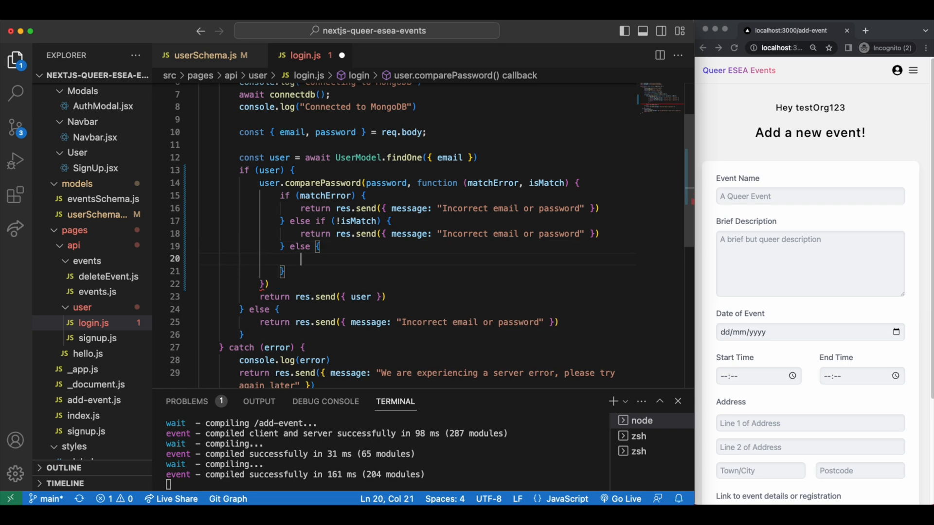